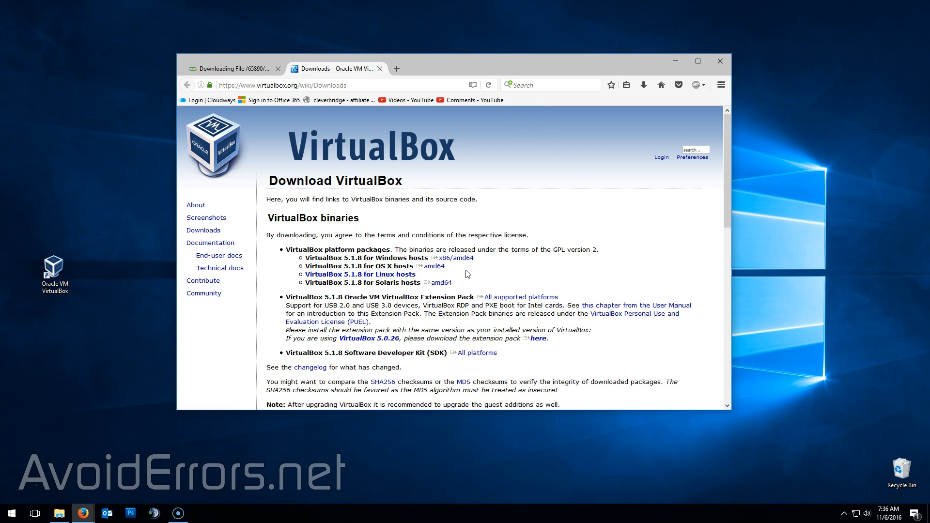
From the VirtualBox download page, open the Downloads folder showing the android-x86_64-6.0-rc2 ISO
click(461, 271)
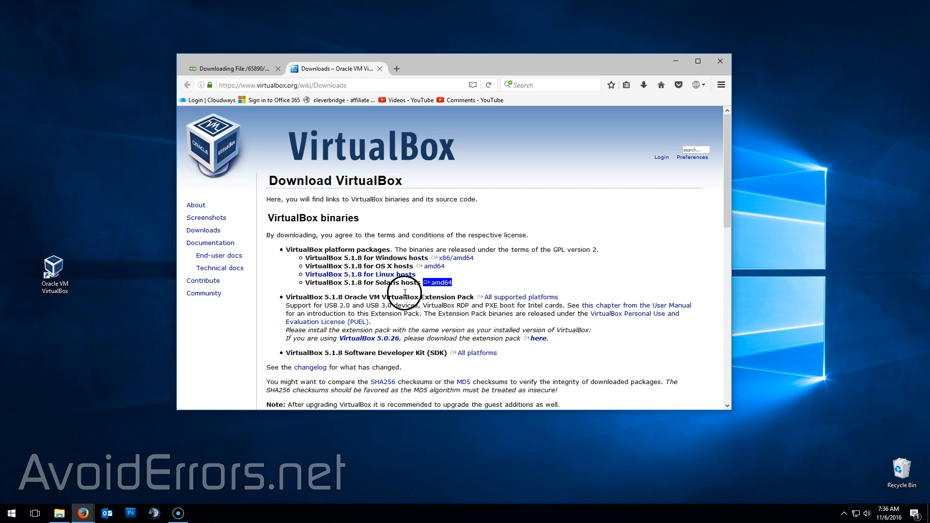
click(234, 68)
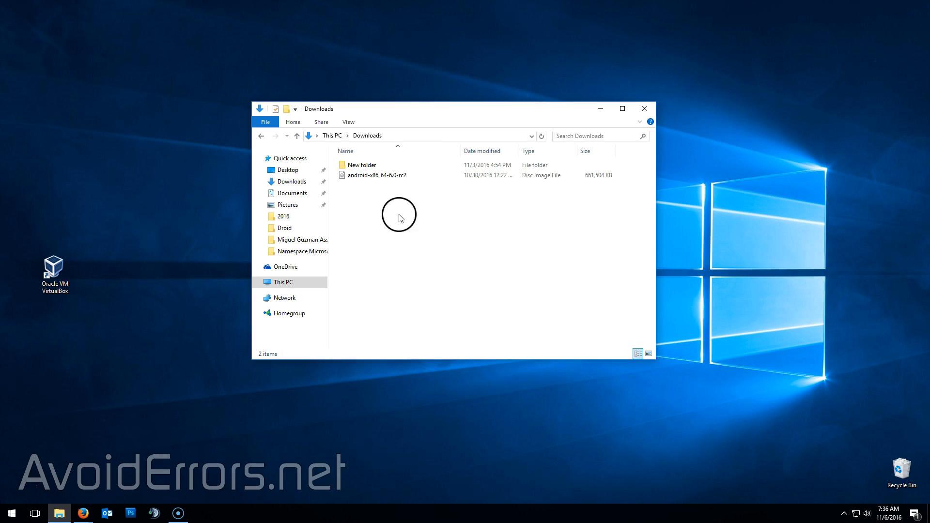
Close the Downloads Explorer window and launch VirtualBox from its desktop shortcut
click(377, 175)
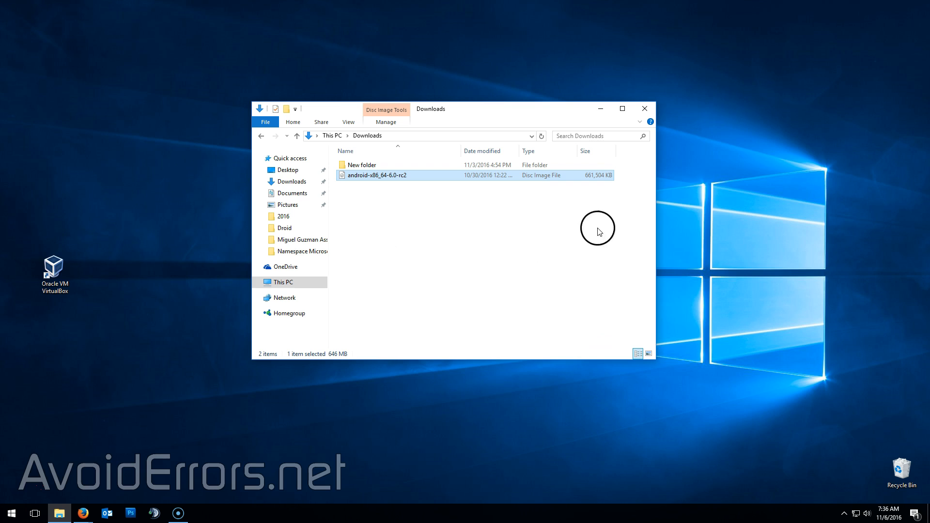
click(644, 108)
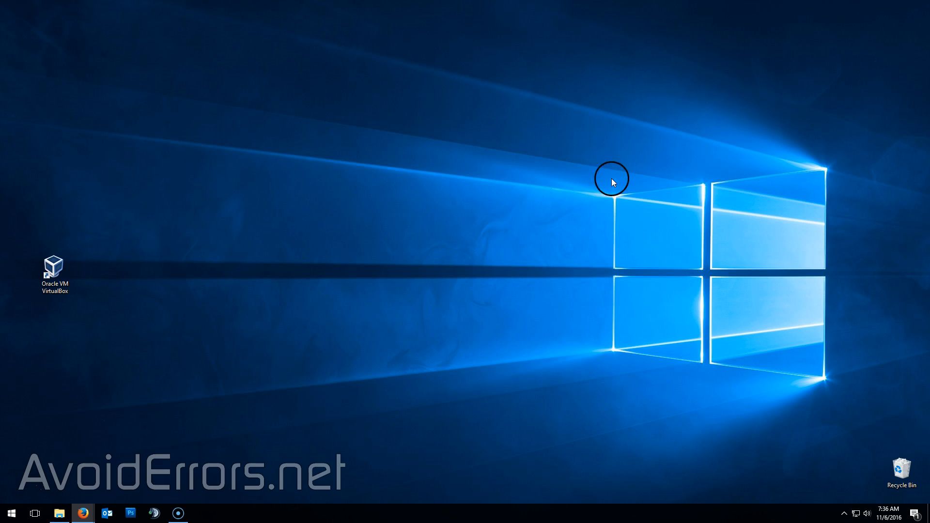
click(54, 272)
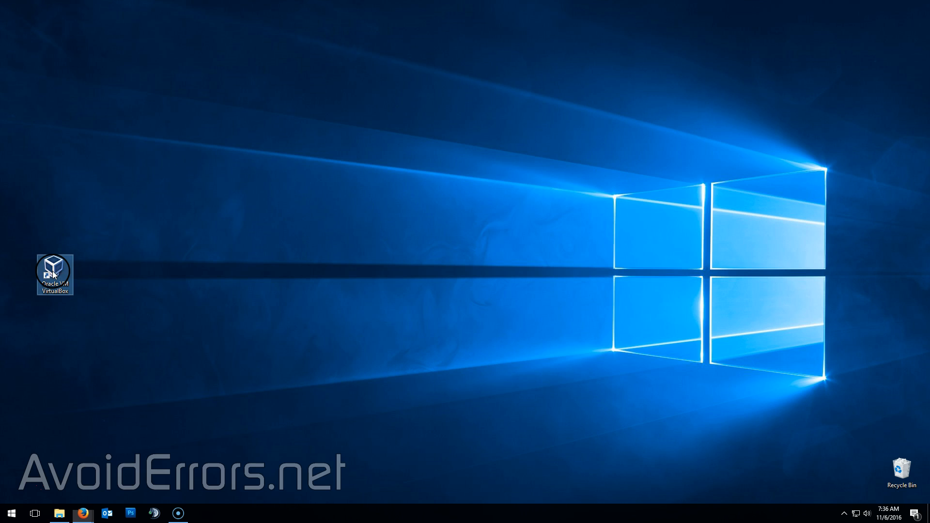
double_click(54, 271)
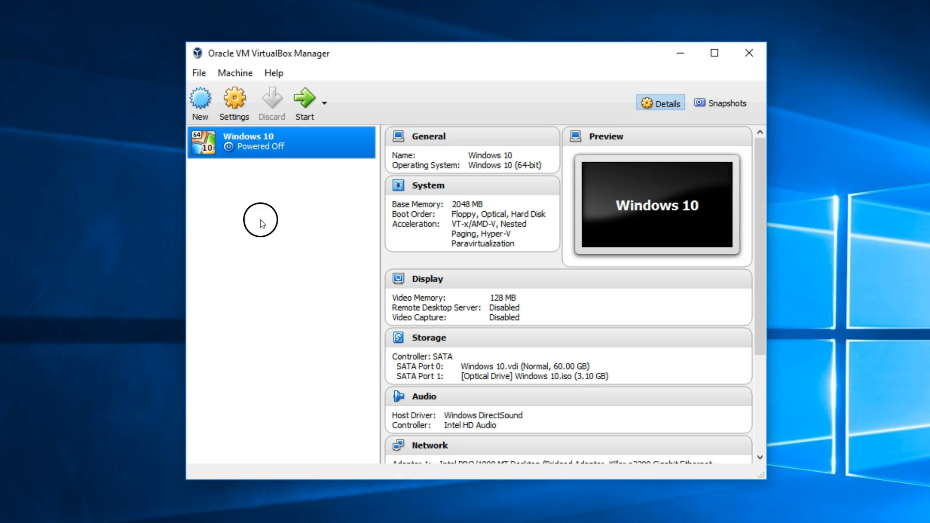
Create a new VM named Marshmallow with type Linux and version Other Linux (64-bit)
click(201, 97)
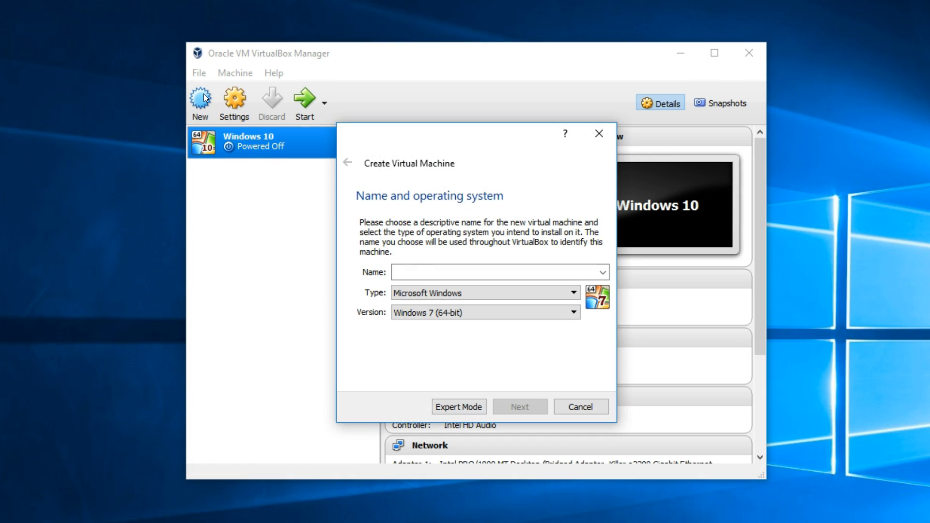
text(Marshmallow)
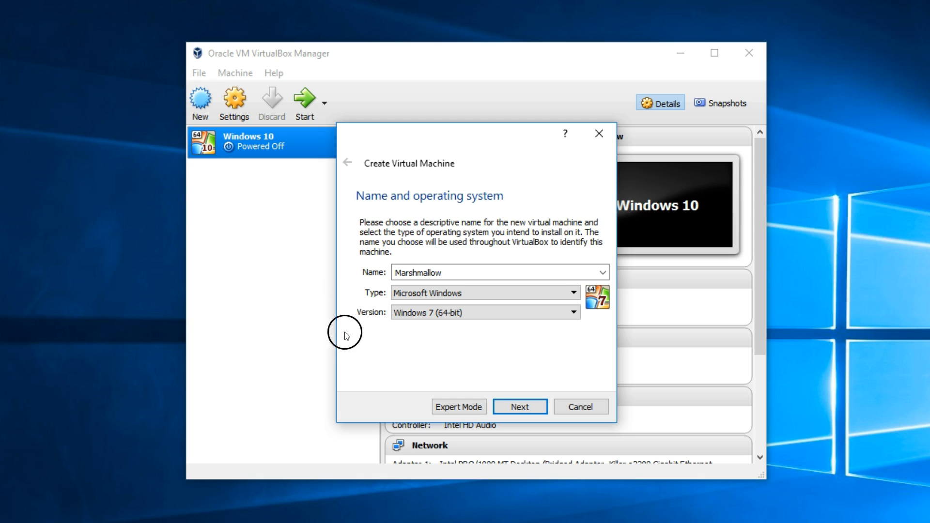
click(572, 293)
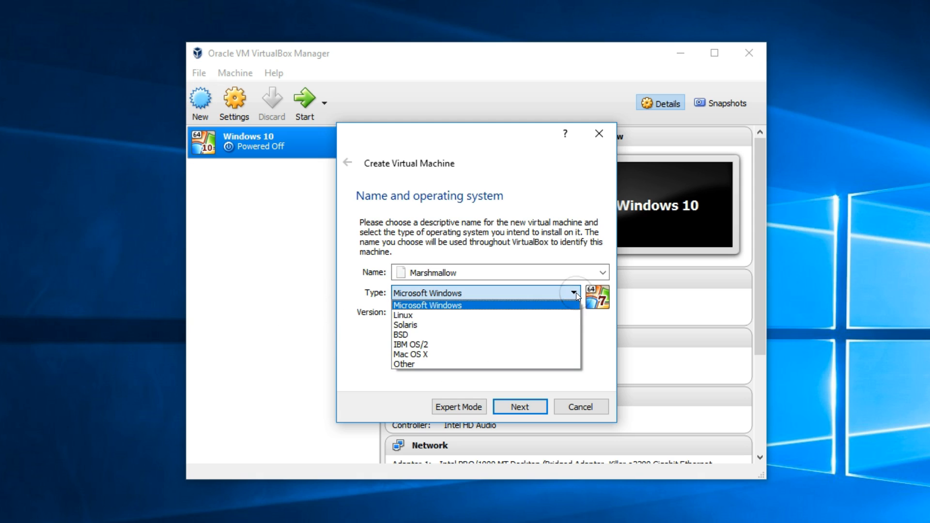
click(403, 315)
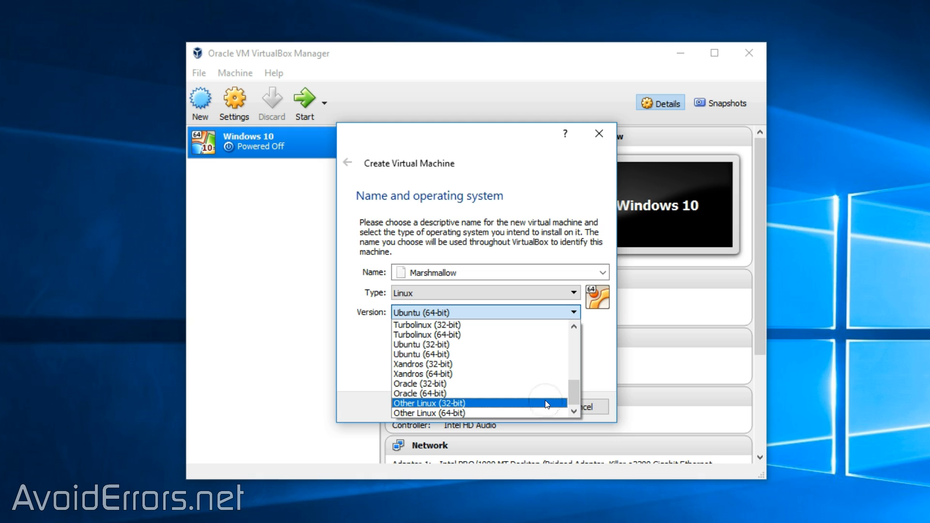
mouse_move(541, 414)
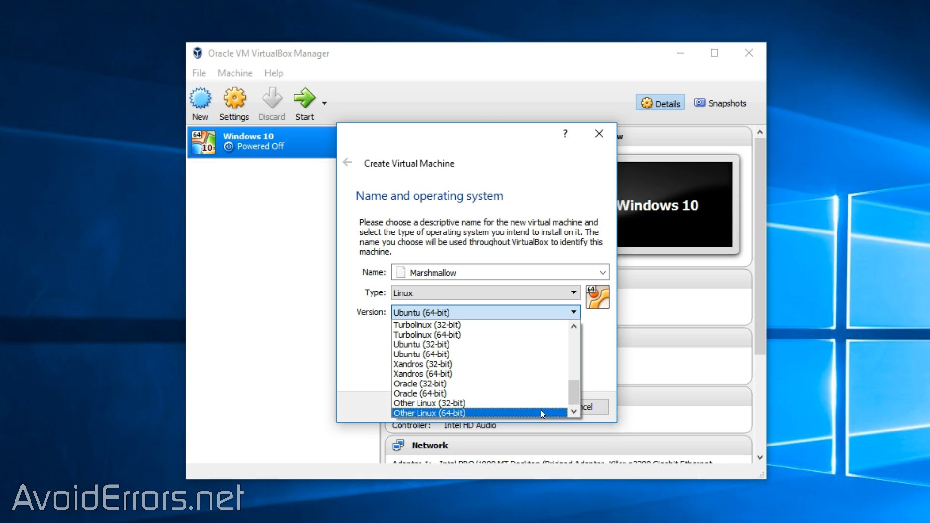
click(428, 413)
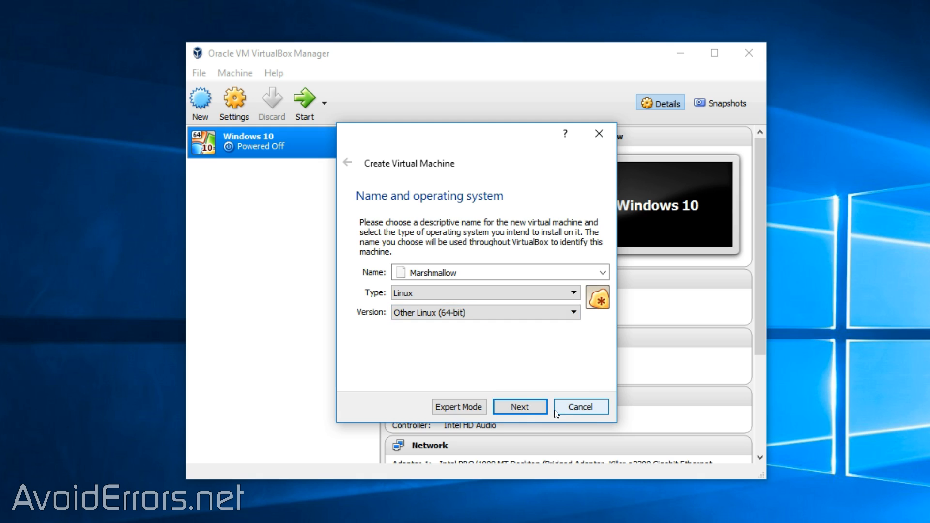
mouse_move(539, 413)
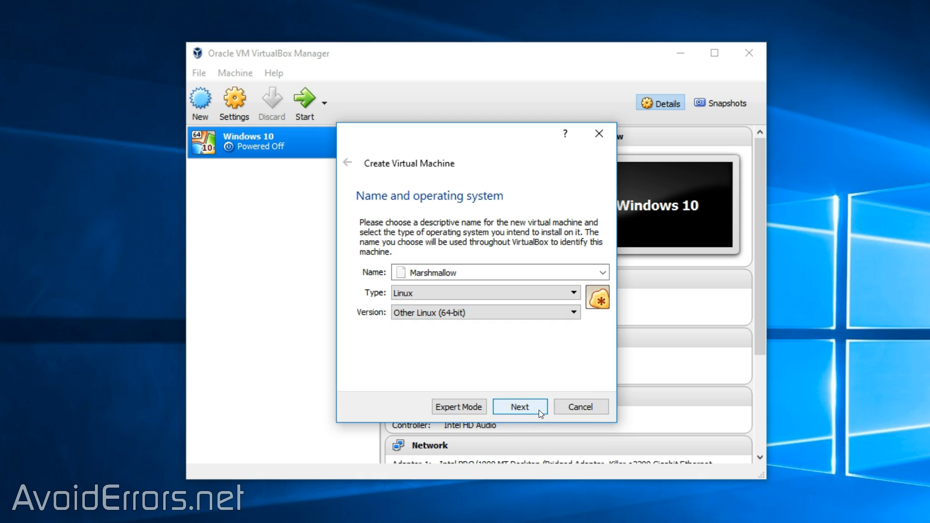
click(520, 407)
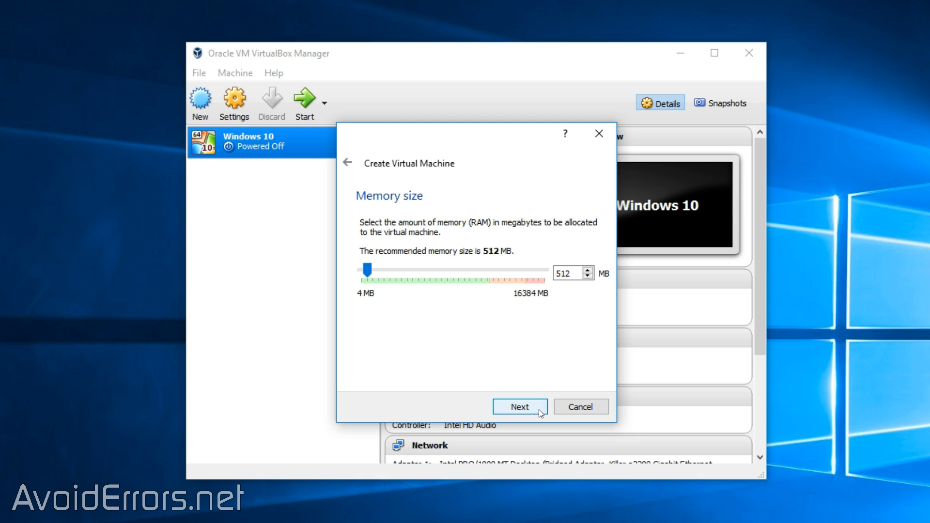
Set Marshmallow's memory to 1024 MB and choose to create a virtual hard disk now
click(565, 273)
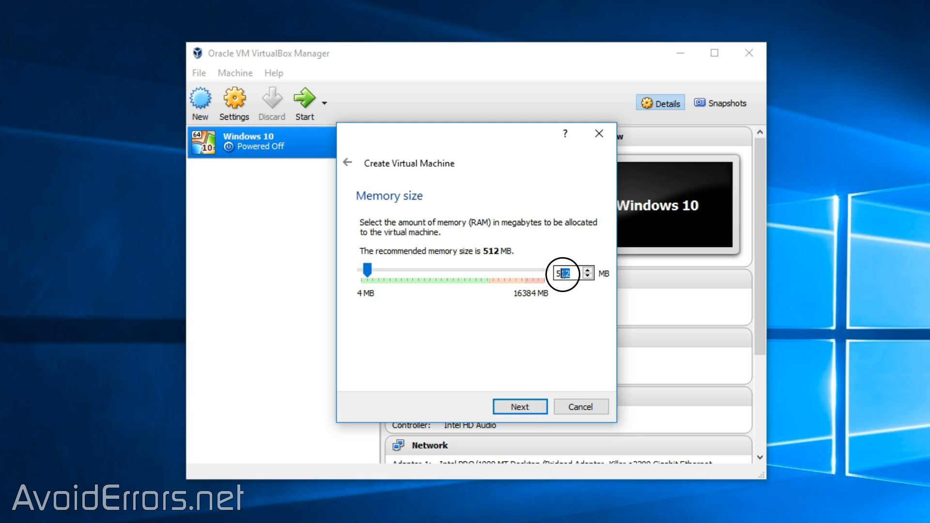
text(1024)
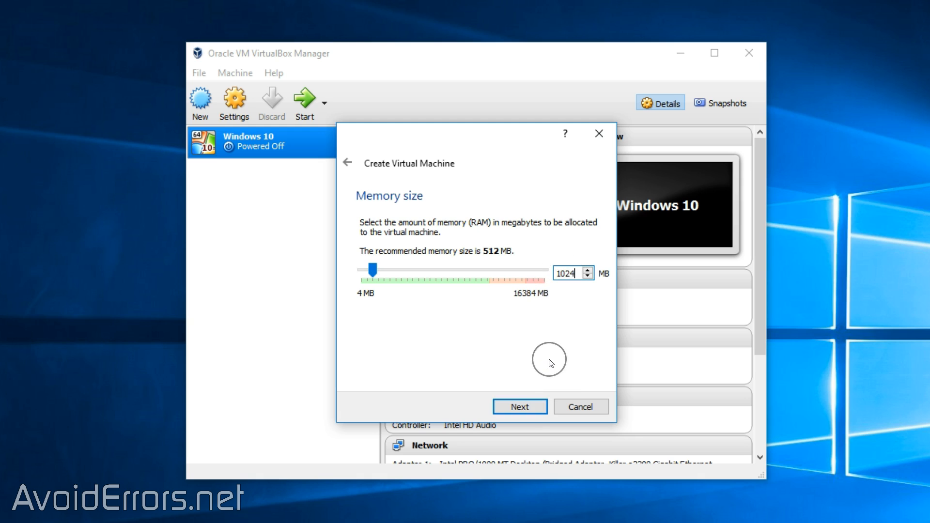
mouse_move(550, 362)
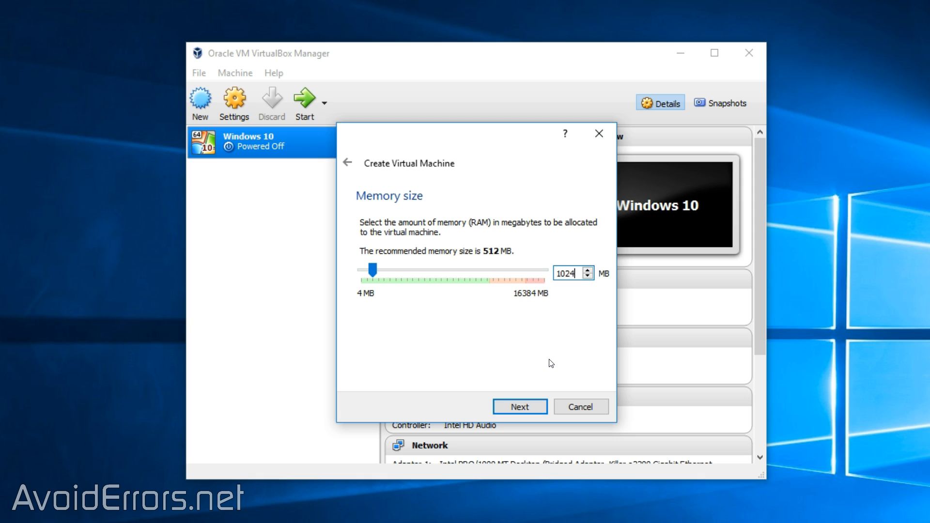
click(520, 406)
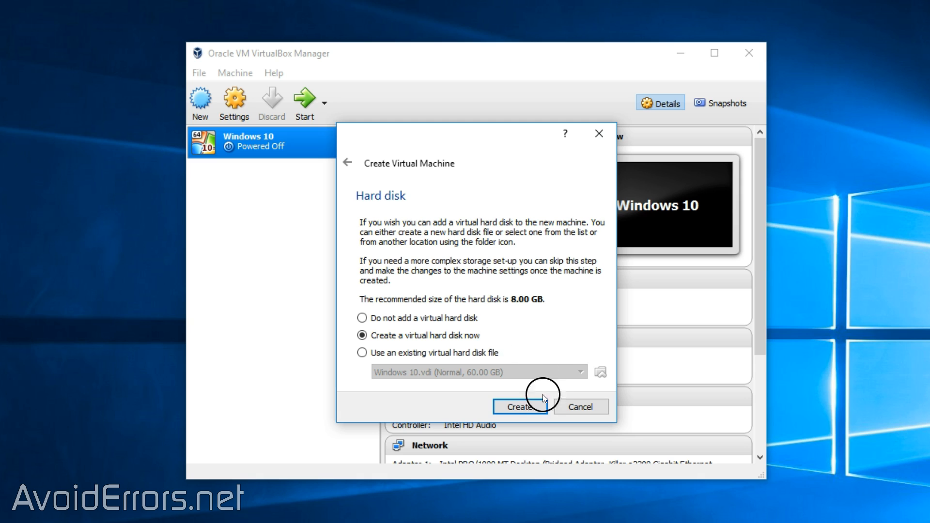
click(521, 407)
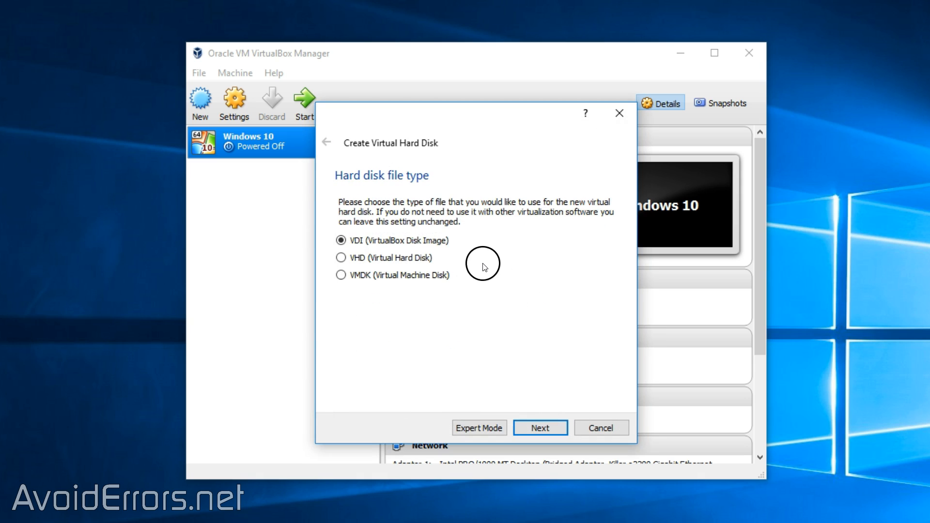
Create a dynamically allocated 32 GB VDI disk saved as E:\Droid\Marshmallow.vdi
click(540, 428)
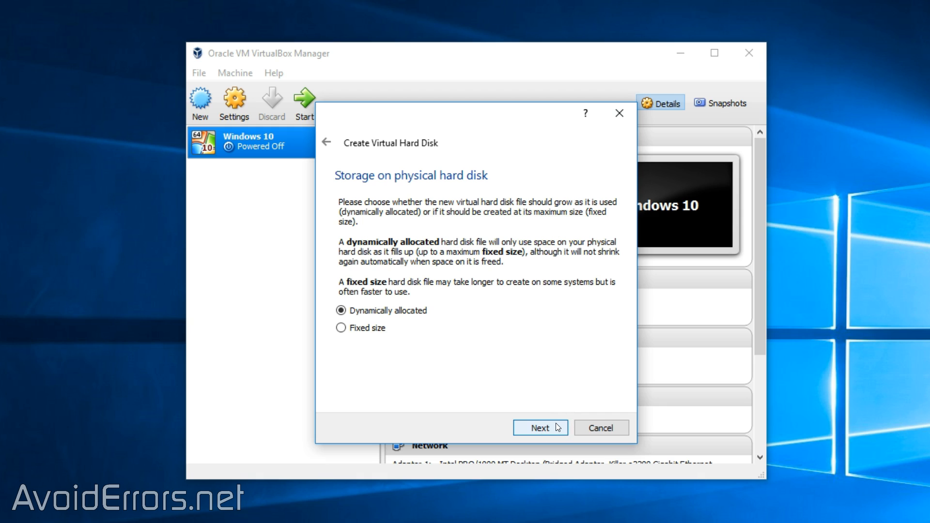
click(540, 428)
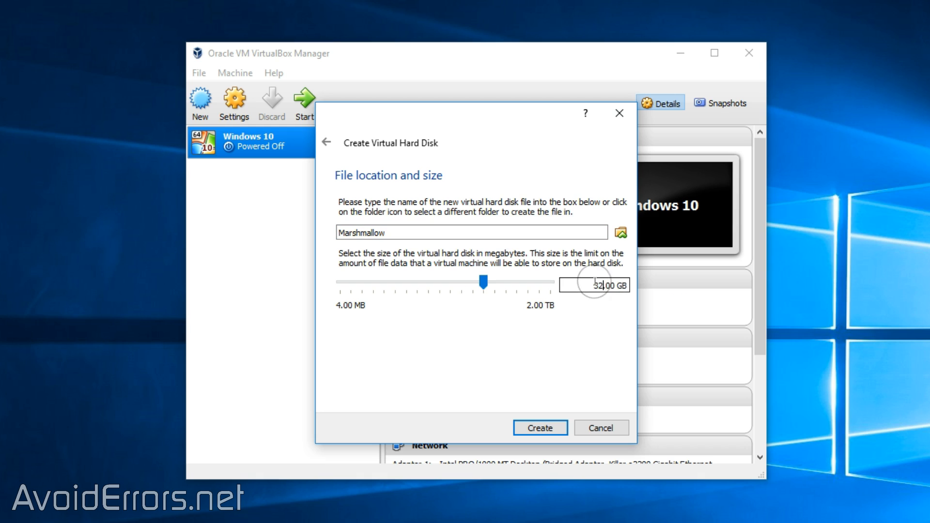
click(621, 232)
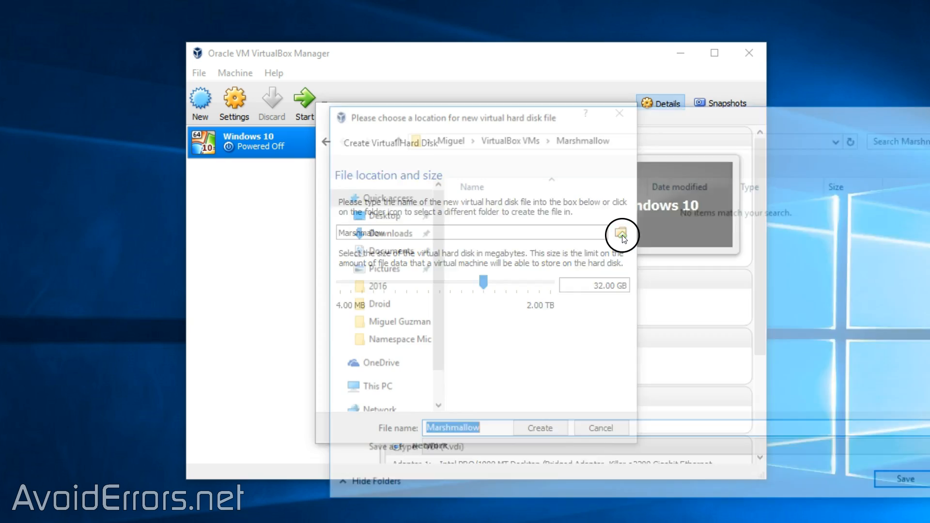
click(620, 232)
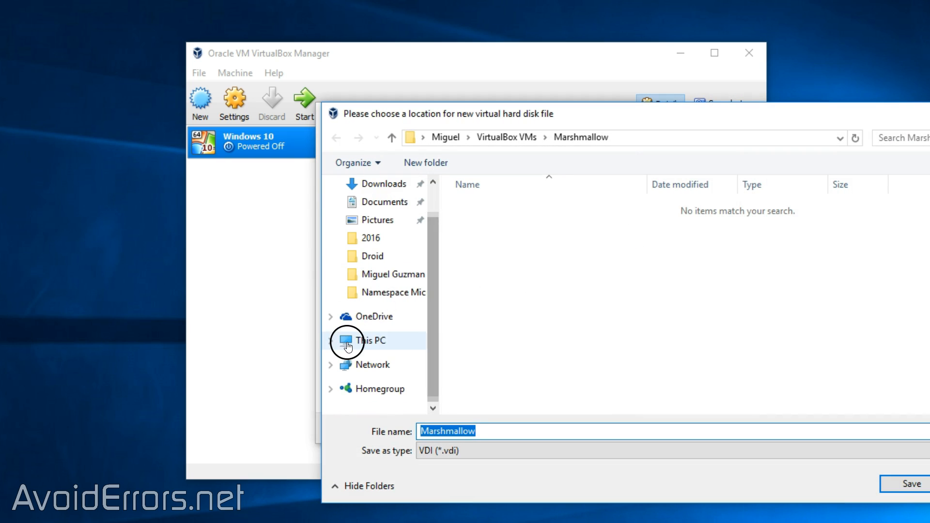
click(348, 341)
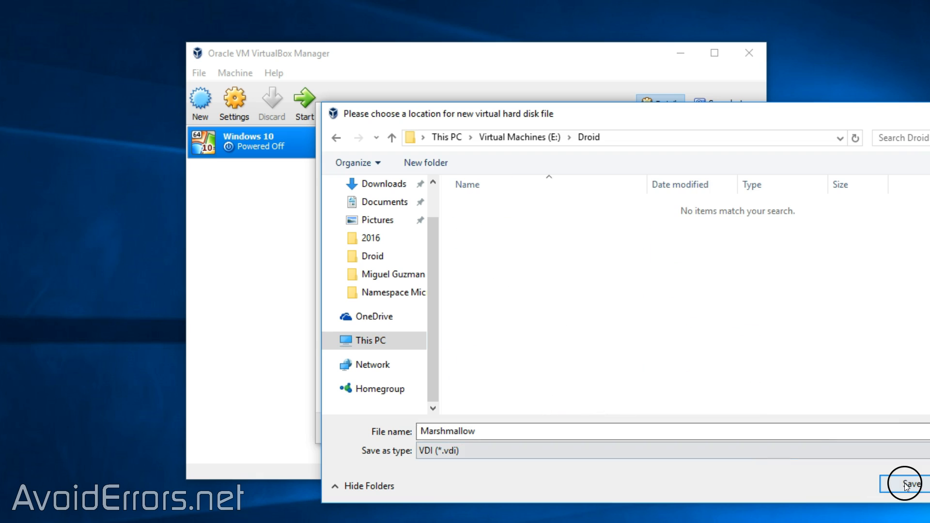
click(905, 483)
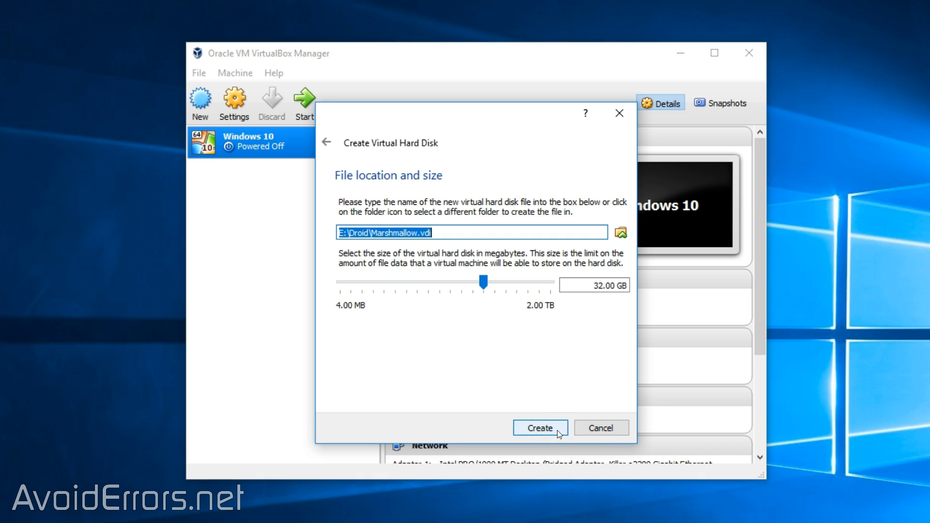
click(541, 428)
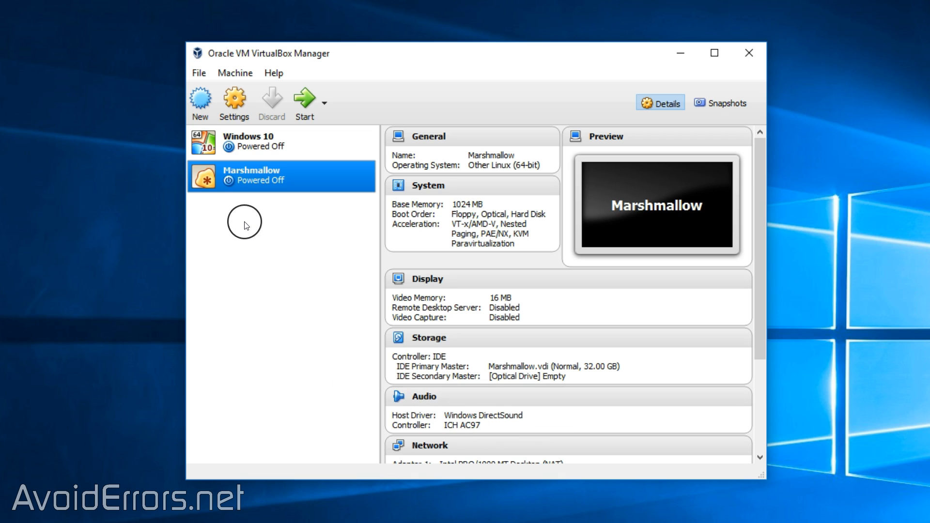
mouse_move(233, 99)
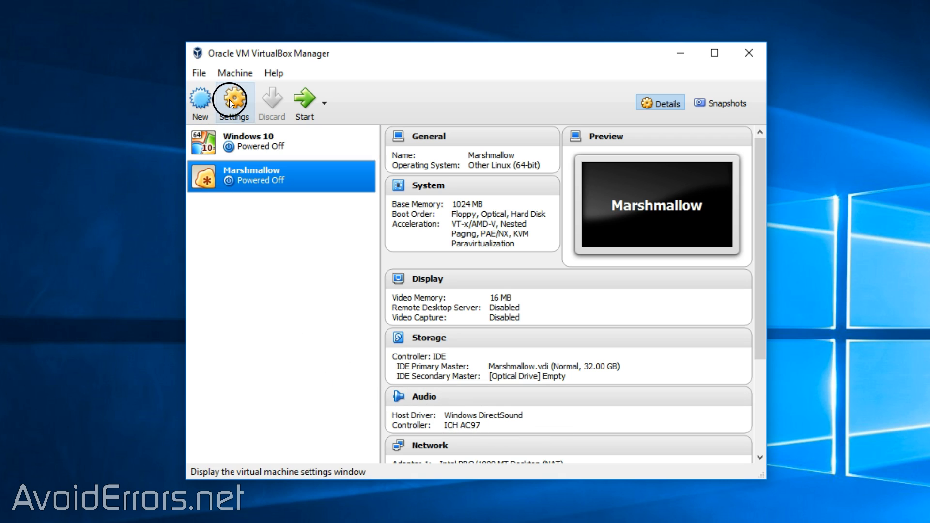
In Marshmallow's System settings, set the pointing device to PS/2 Mouse and processors to 2
click(234, 100)
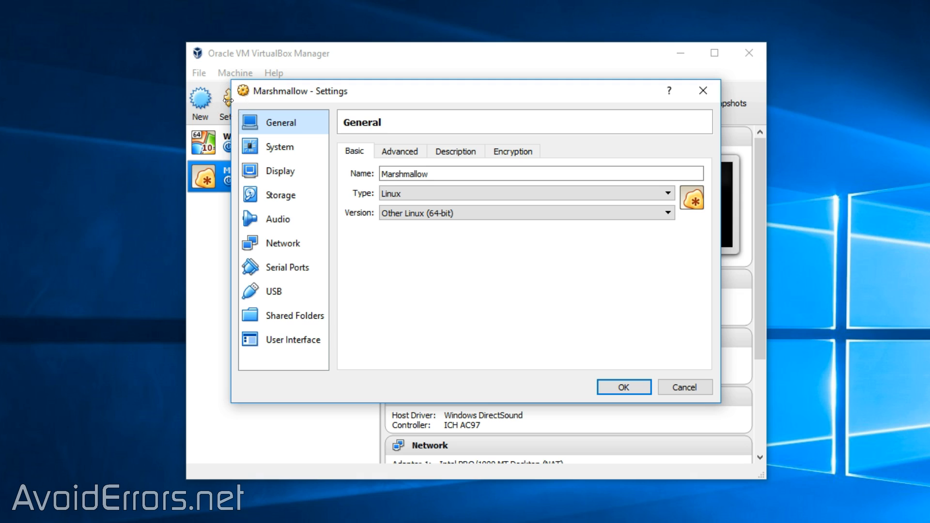
click(278, 146)
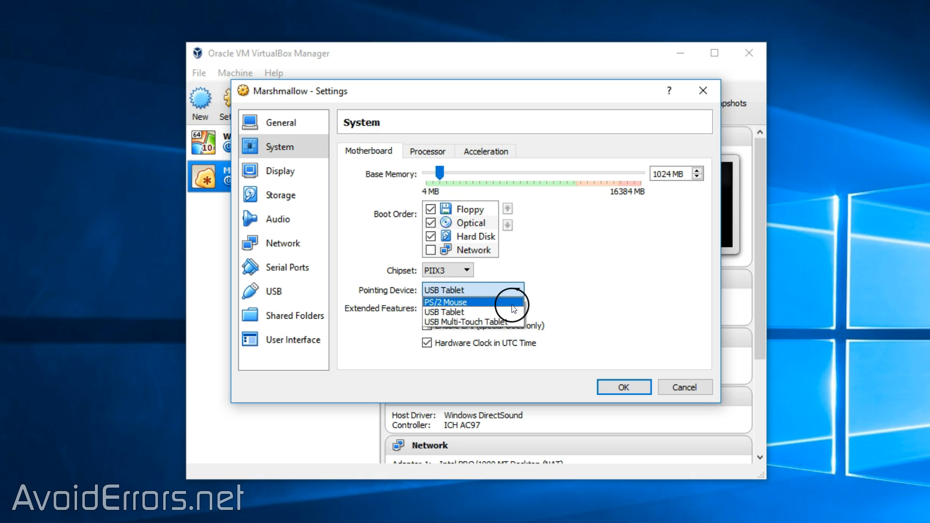
click(445, 302)
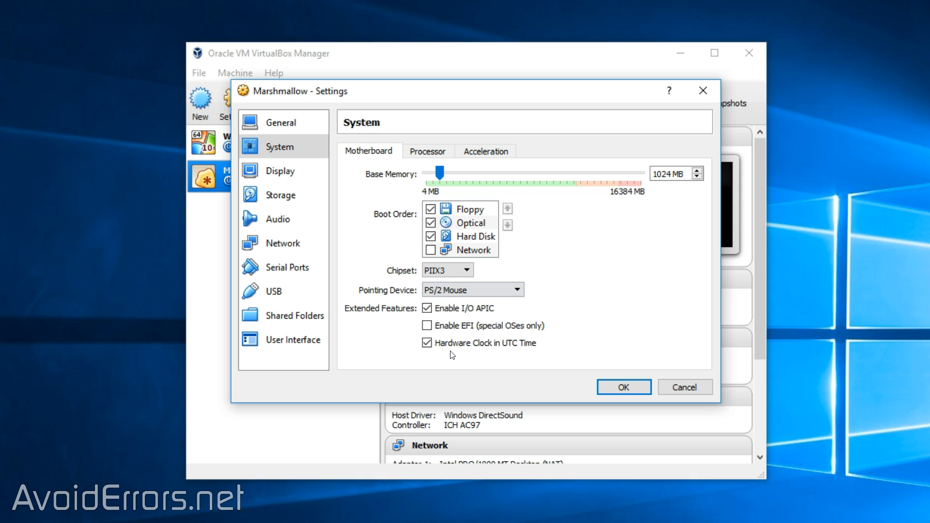
click(428, 151)
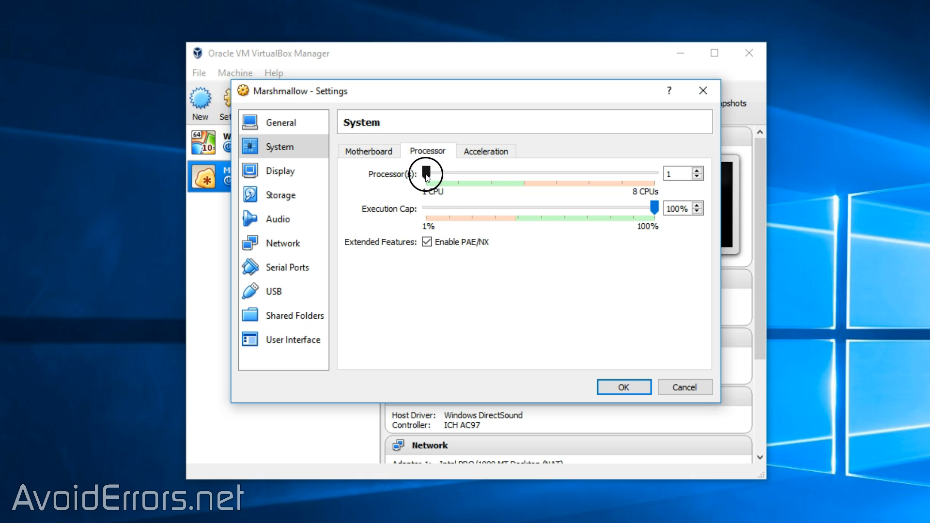
drag(426, 173, 455, 172)
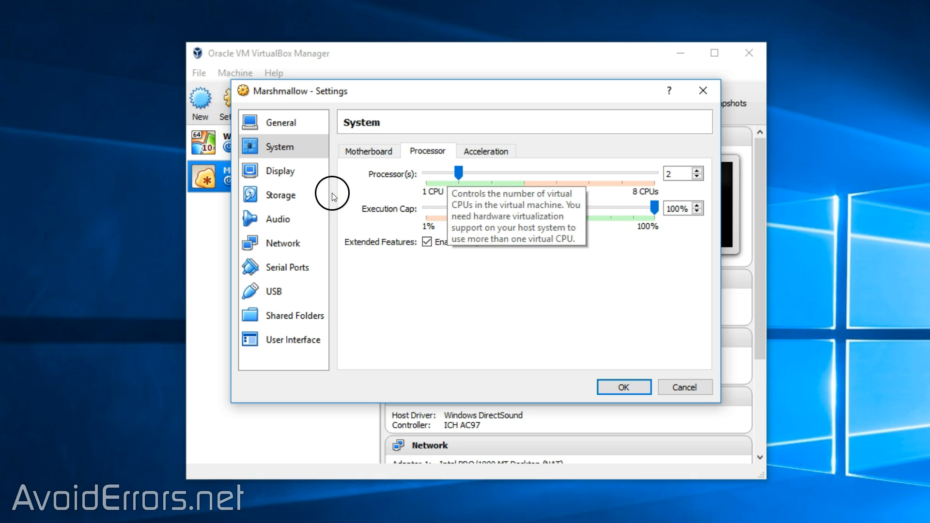
Load the android-x86_64-6.0-rc2 ISO into the empty optical drive and save the settings
click(280, 196)
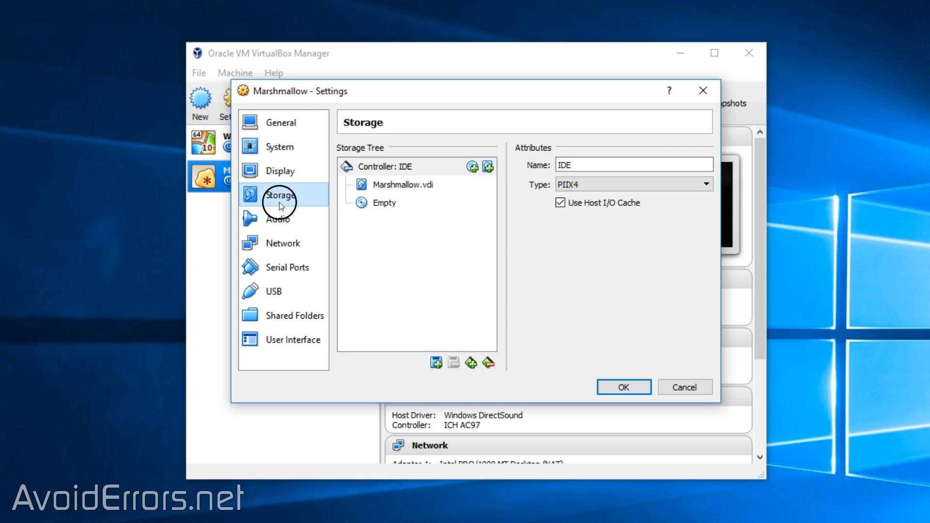
click(383, 202)
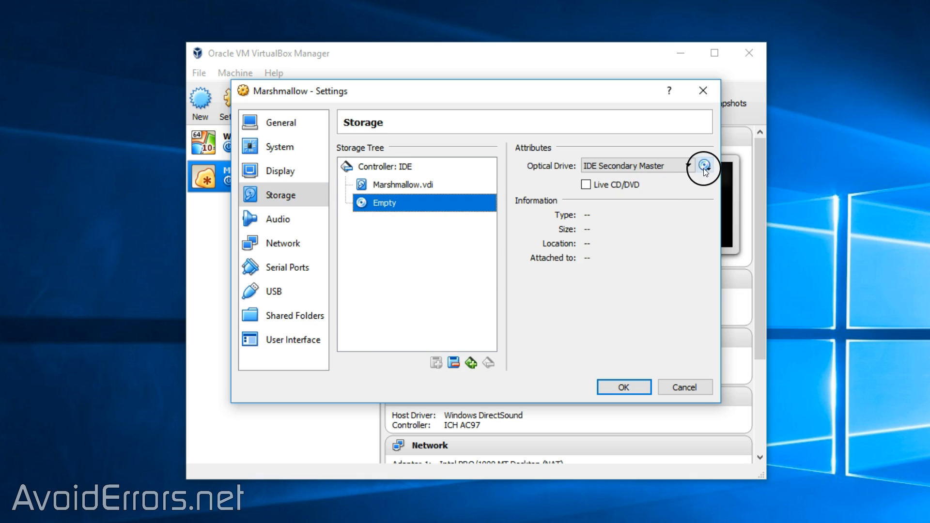
click(704, 166)
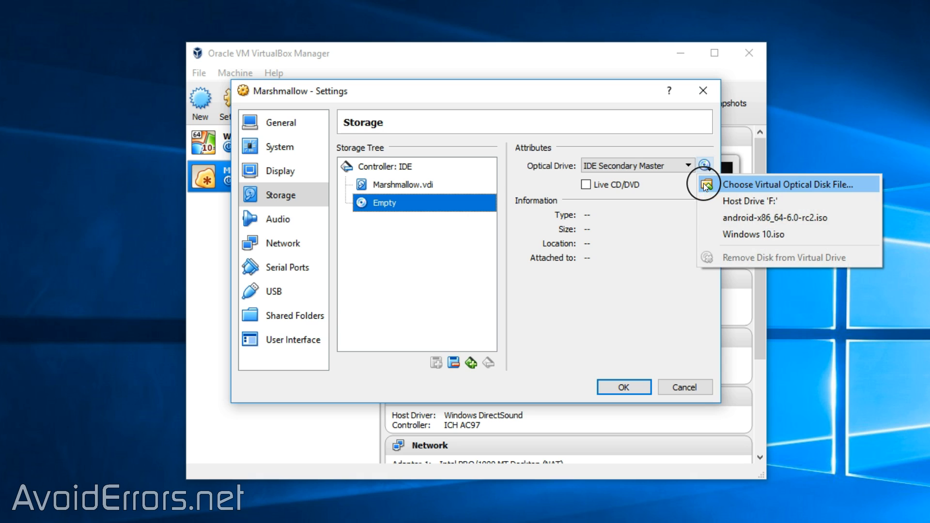
click(788, 184)
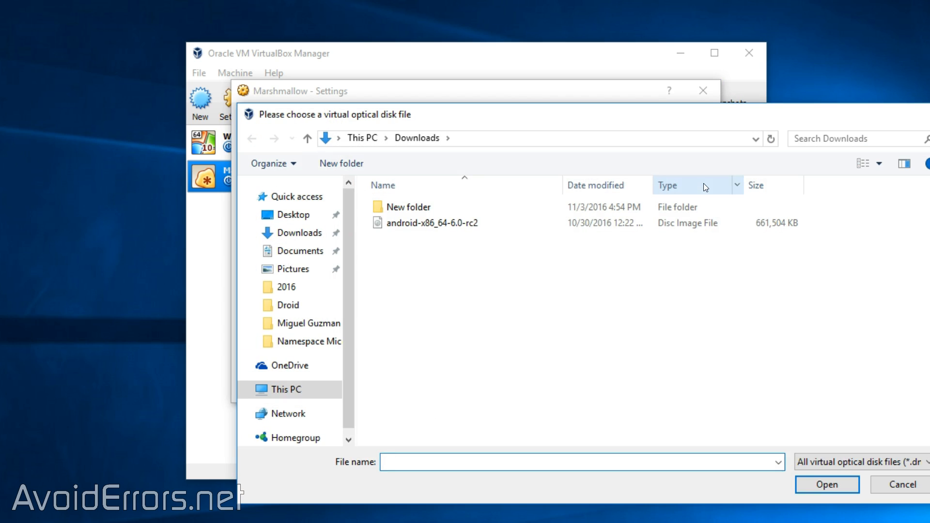
click(430, 223)
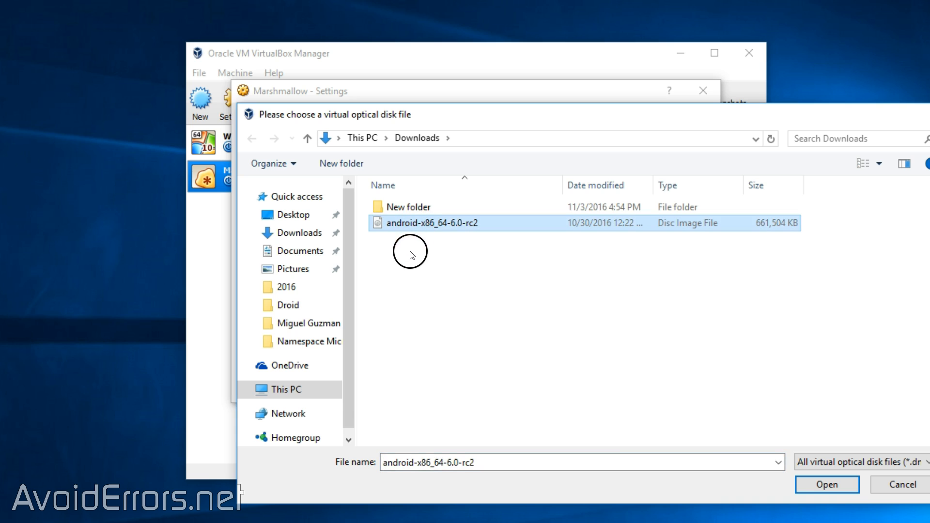
mouse_move(412, 237)
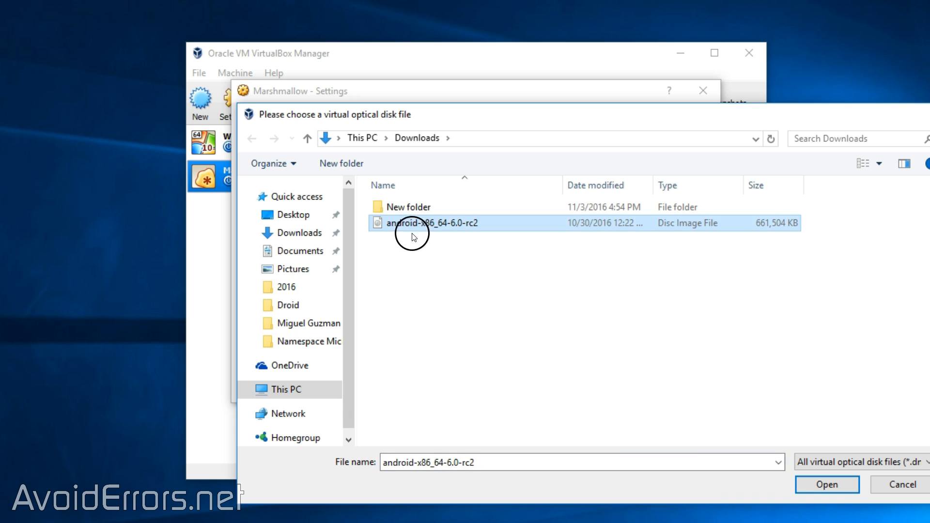
click(827, 485)
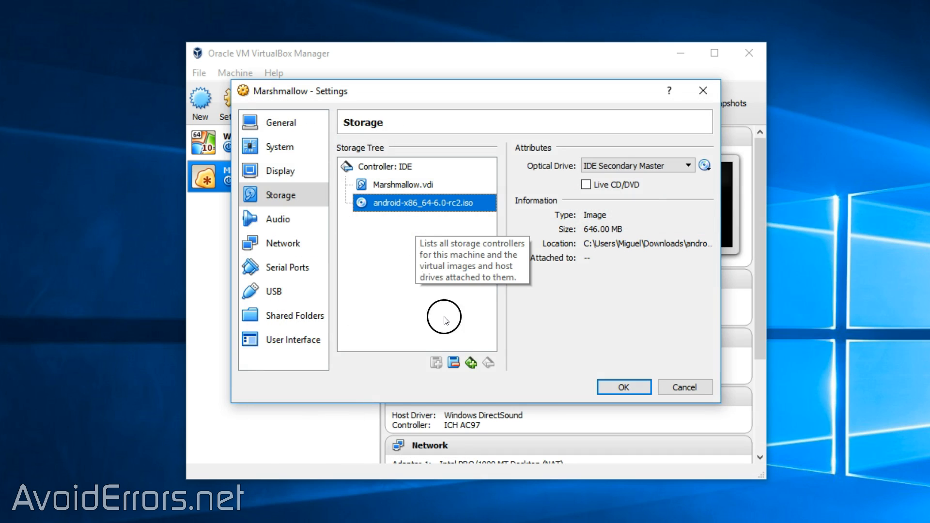
click(623, 387)
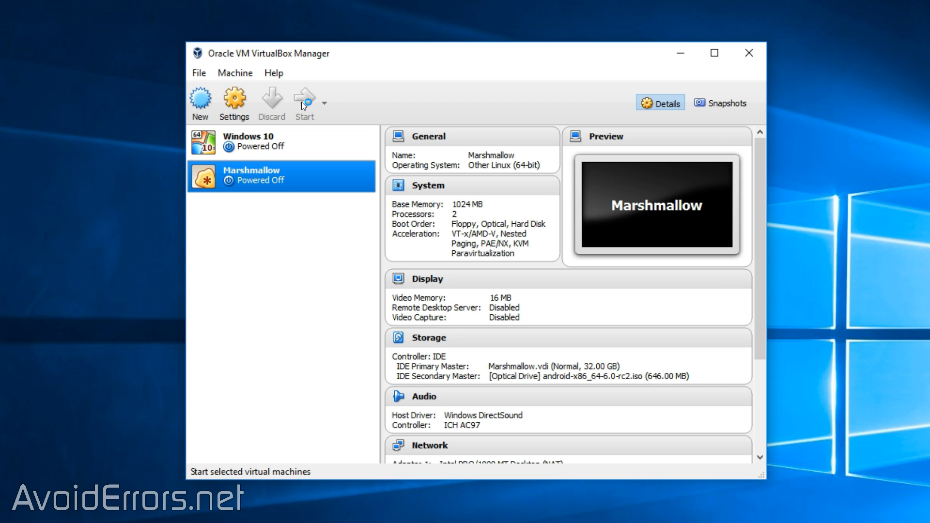
Start Marshmallow and select 'Installation - Install Android-x86 to harddisk' from the boot menu
click(304, 96)
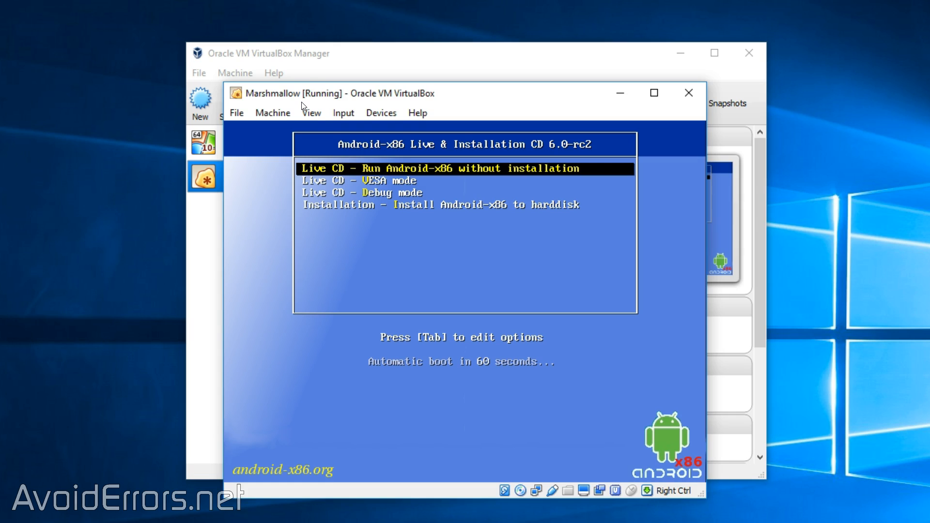
click(653, 92)
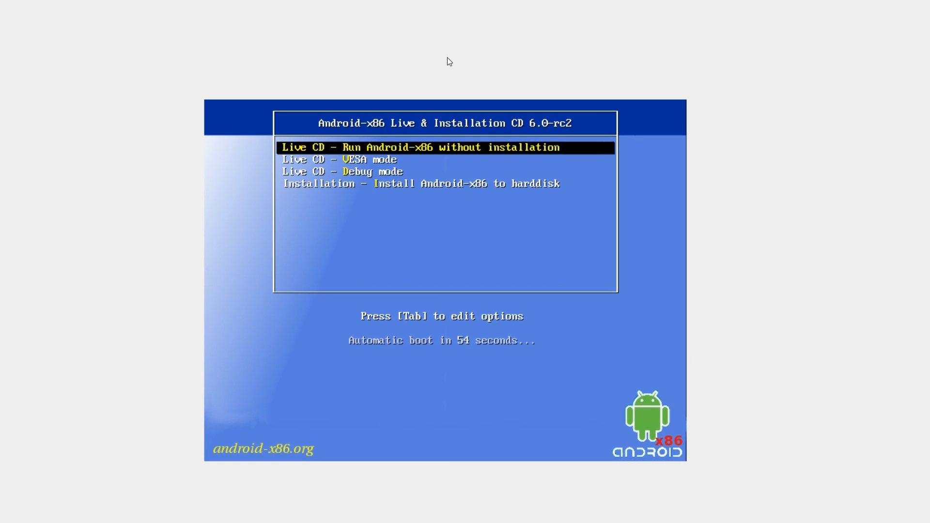
key(Down)
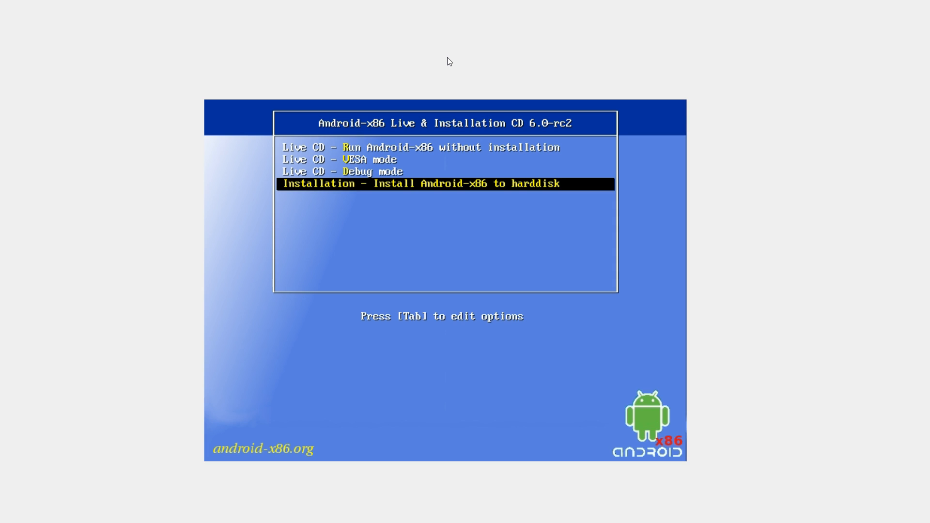
key(Return)
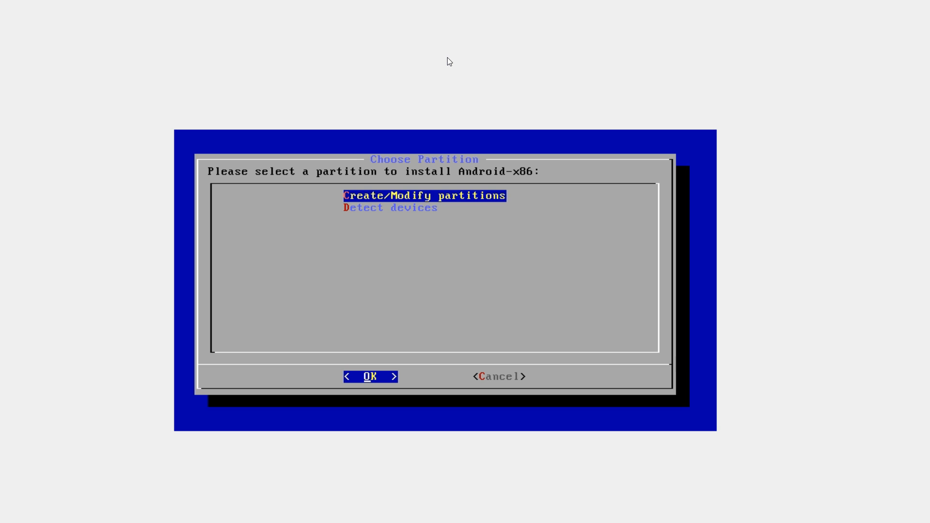
In cfdisk, create a full-size primary partition sda1, write it confirming 'yes', and quit
click(371, 376)
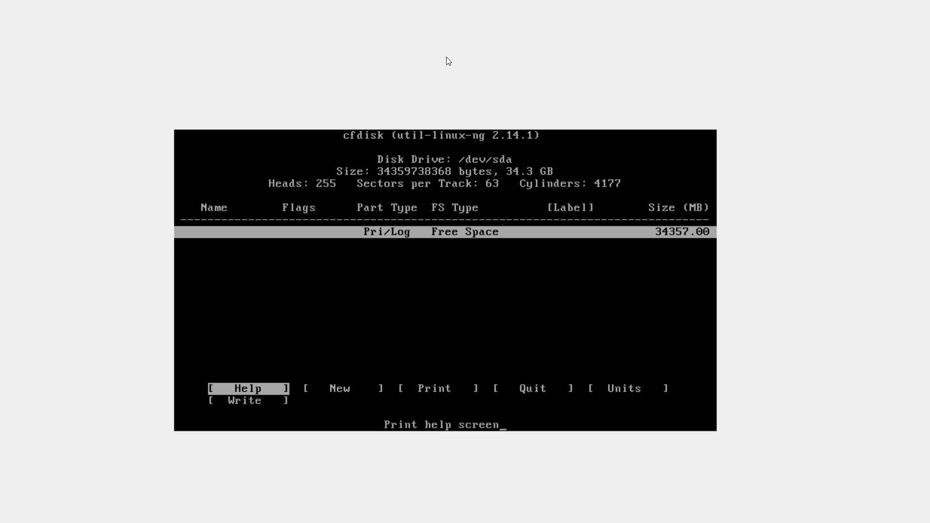
key(Right)
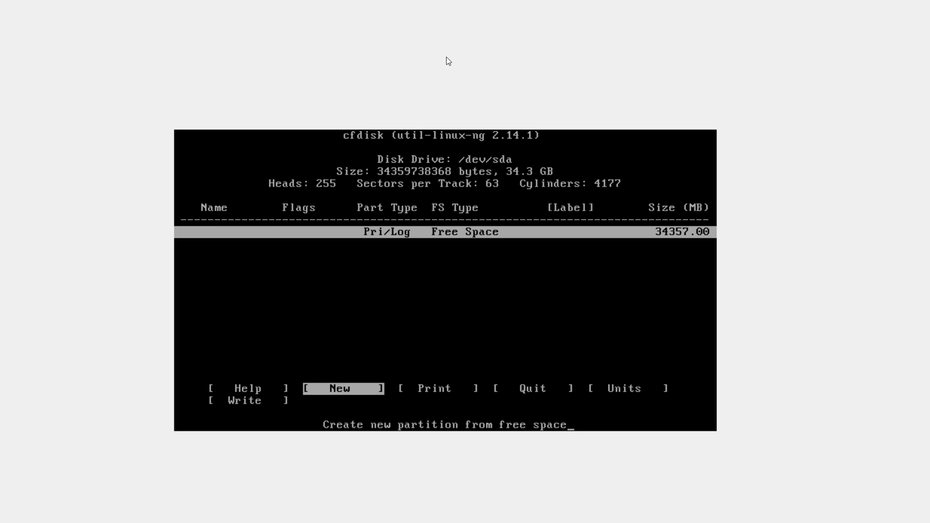
click(341, 388)
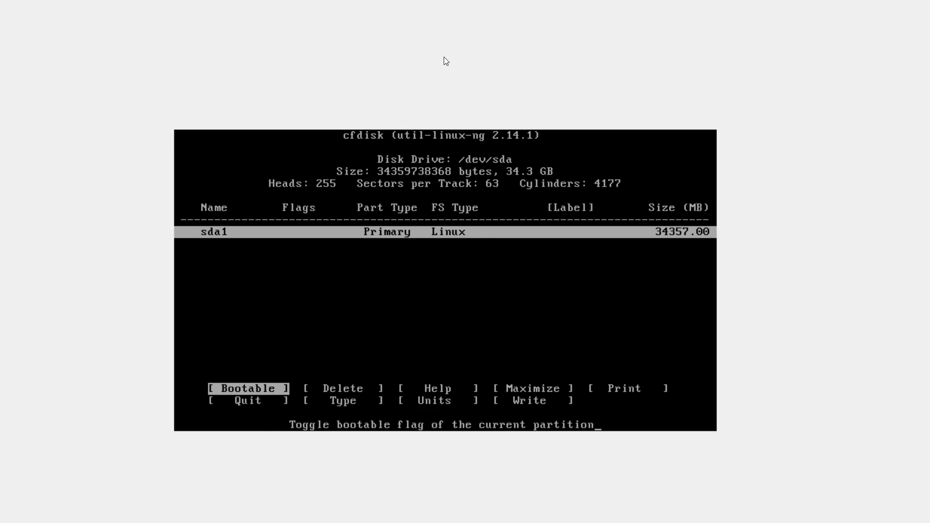
click(528, 400)
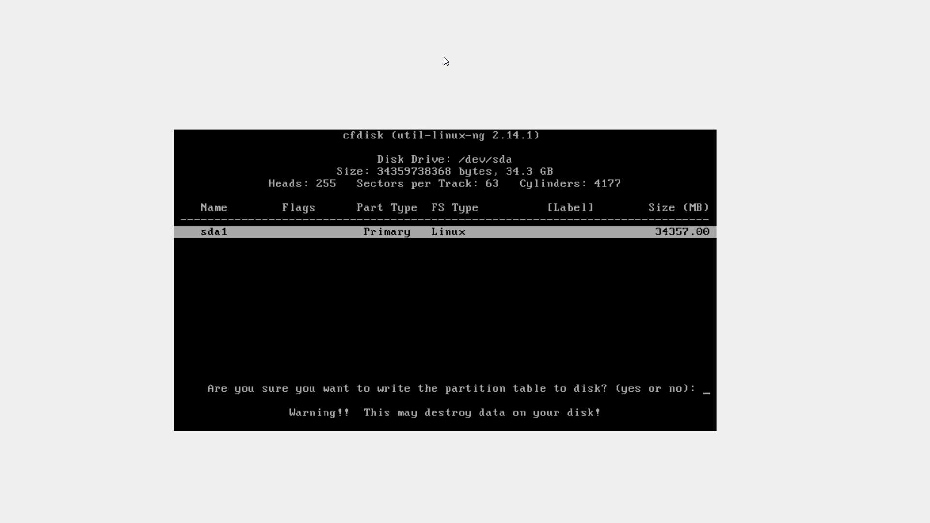
text(ye)
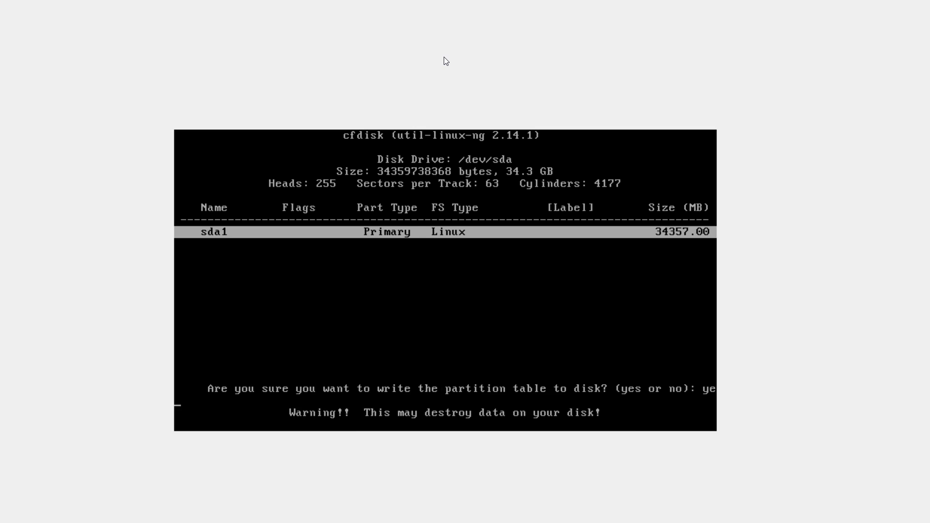
key(Return)
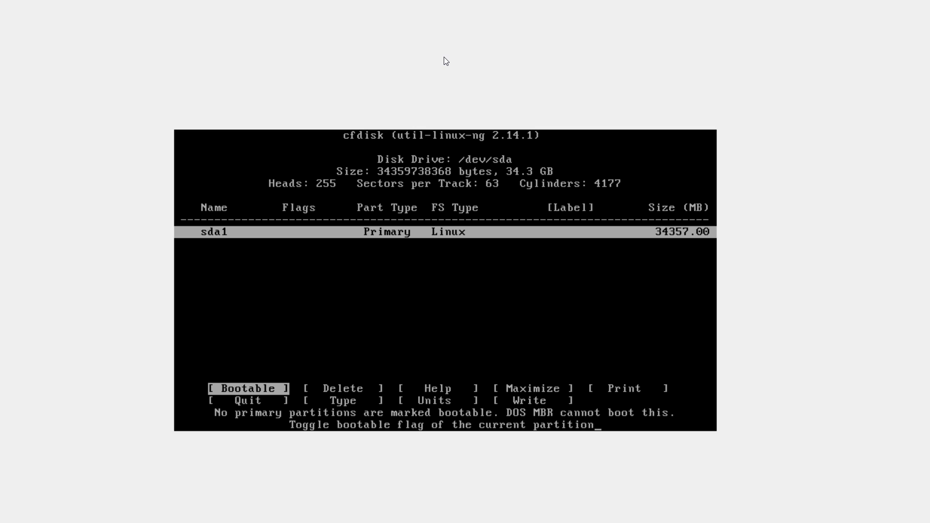
key(Down)
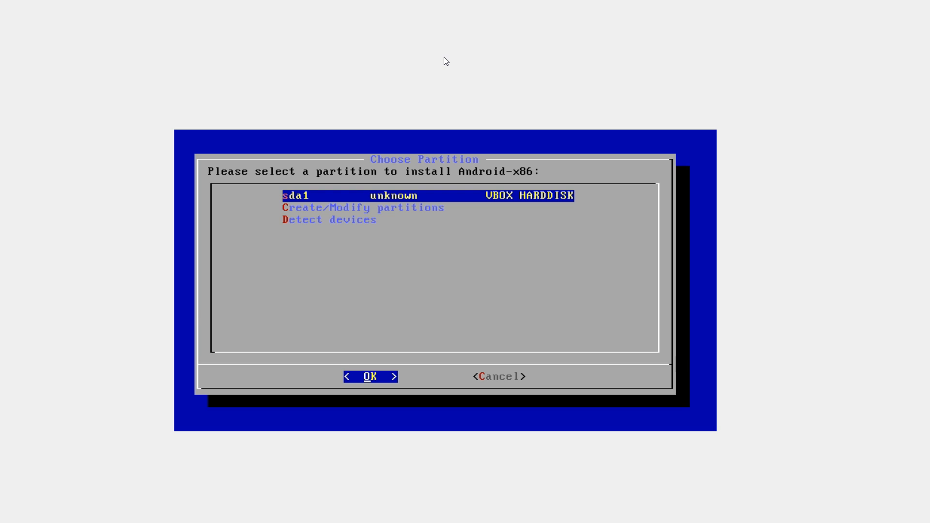
Install to sda1, formatting it as ext4 and making /system read-write
click(370, 377)
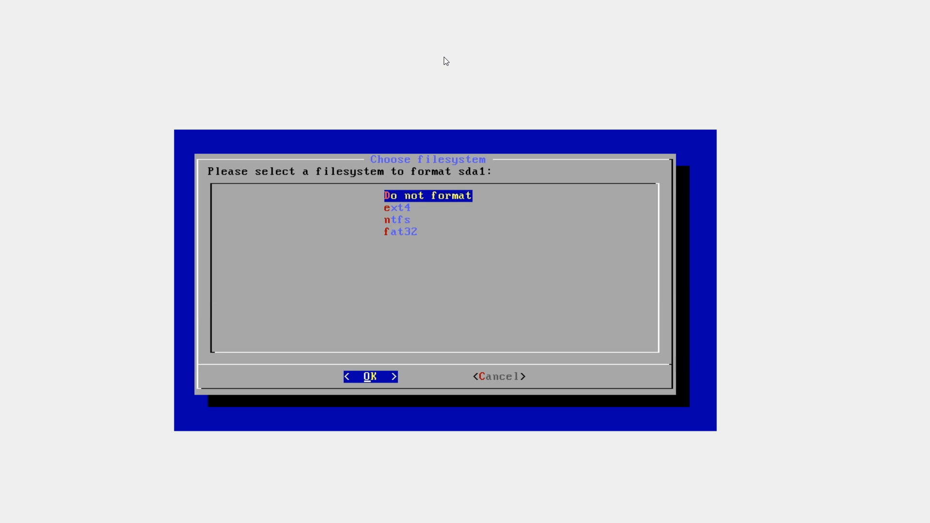
key(Down)
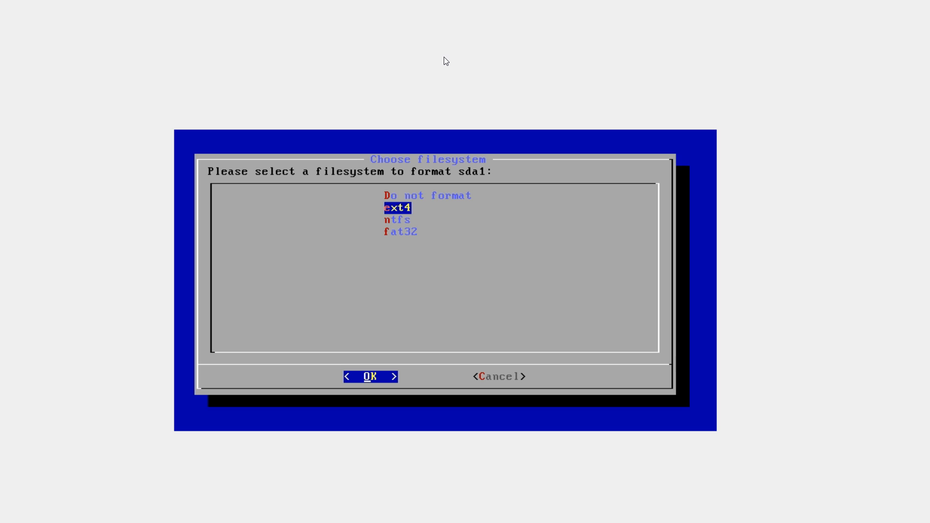
click(372, 377)
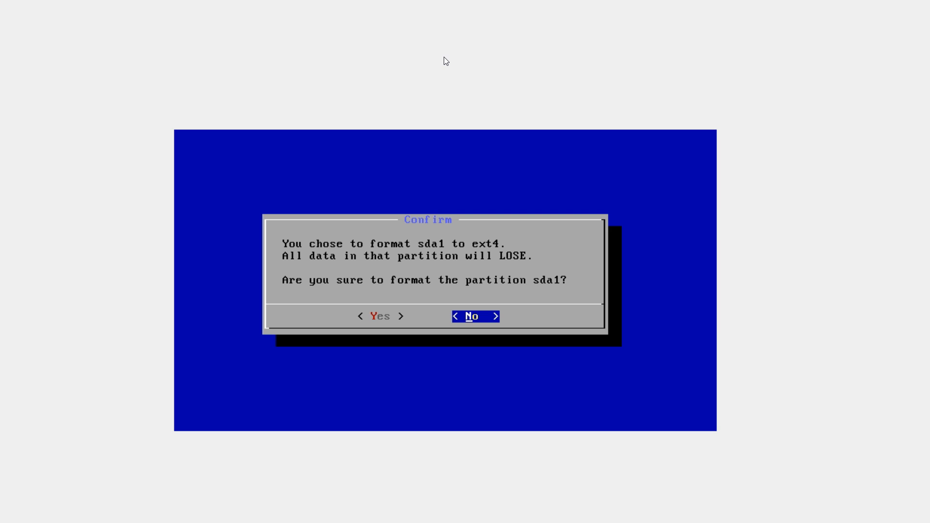
click(380, 316)
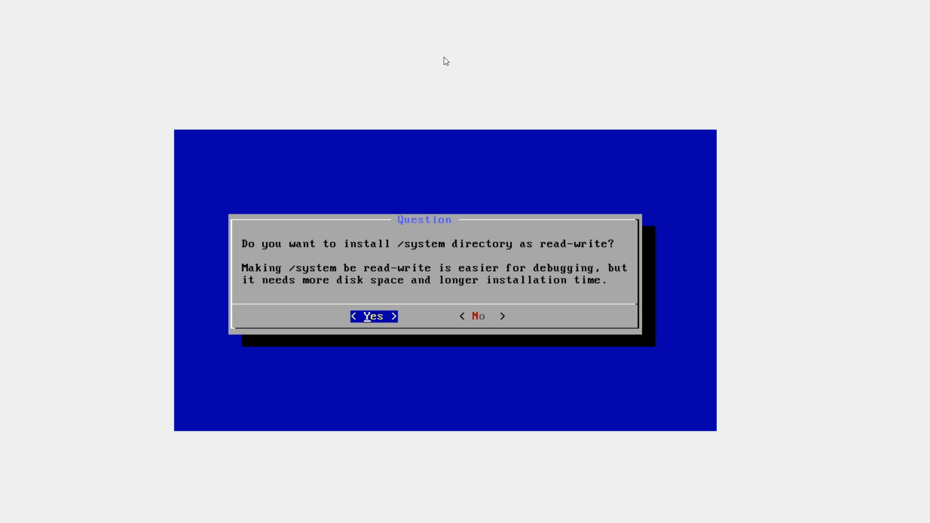
click(373, 315)
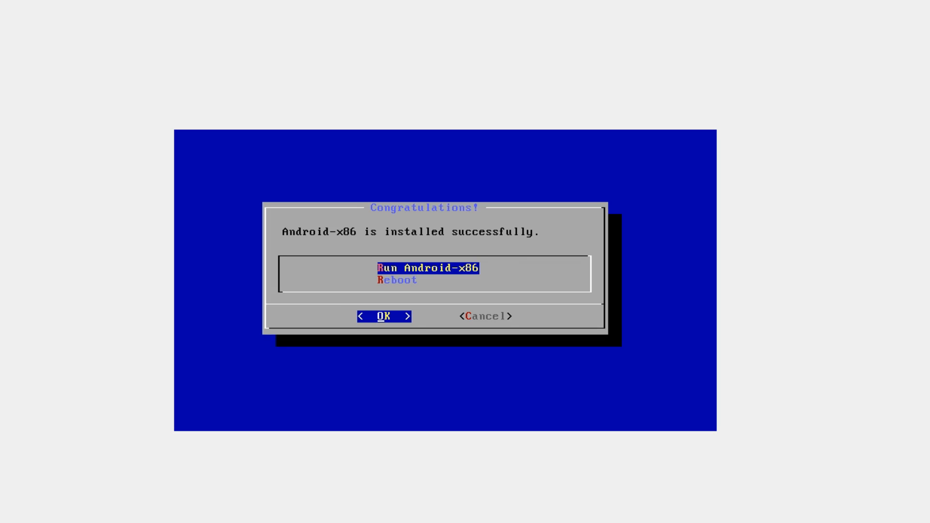
Launch the installed Android-x86 and skip Wi-Fi setup despite the warning
click(383, 316)
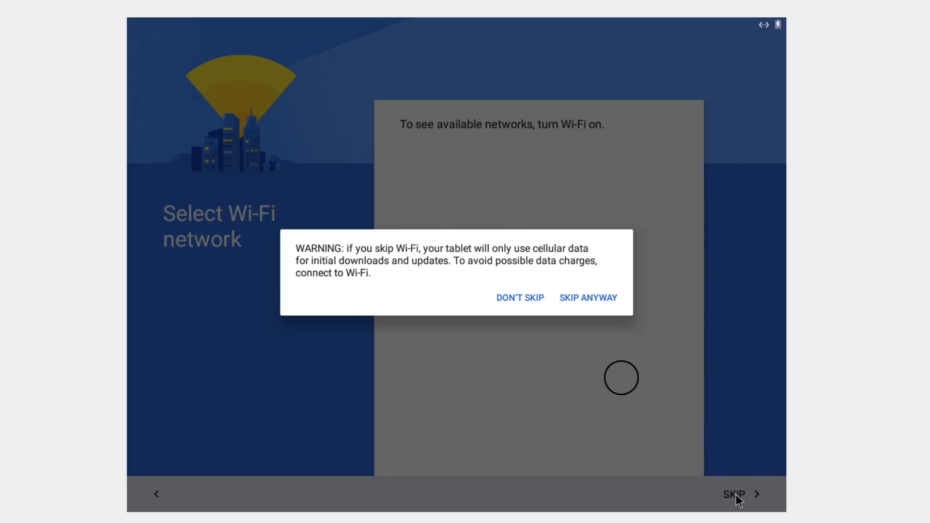
click(588, 297)
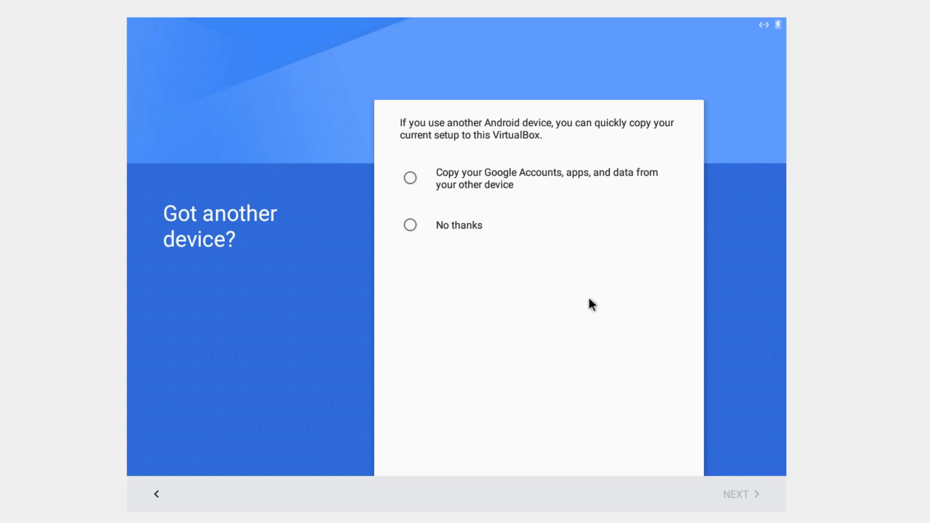